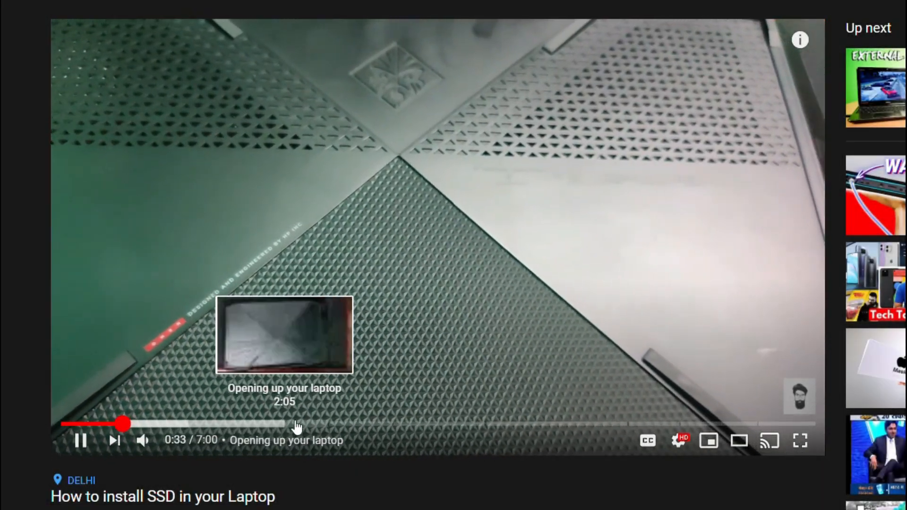
mouse_move(419, 431)
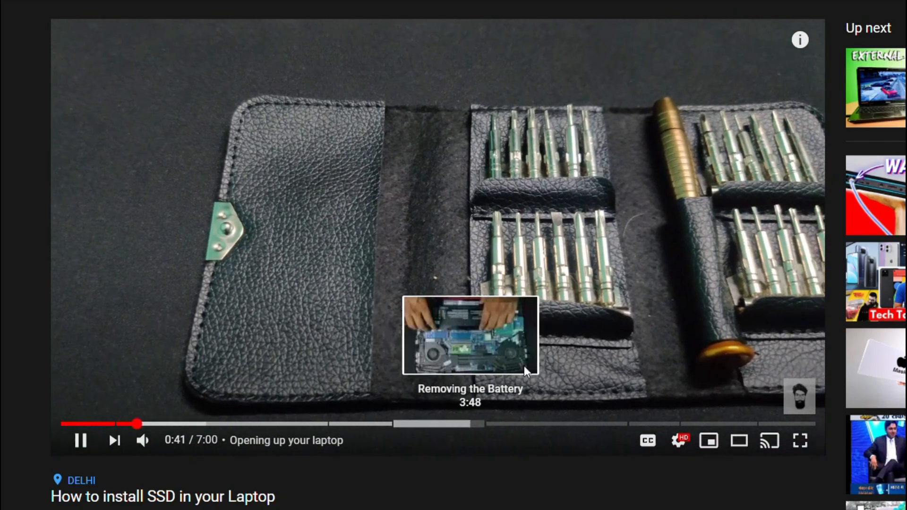
Review the Mi Headphones description, then follow the video link to its YouTube watch page
scroll(down, 3)
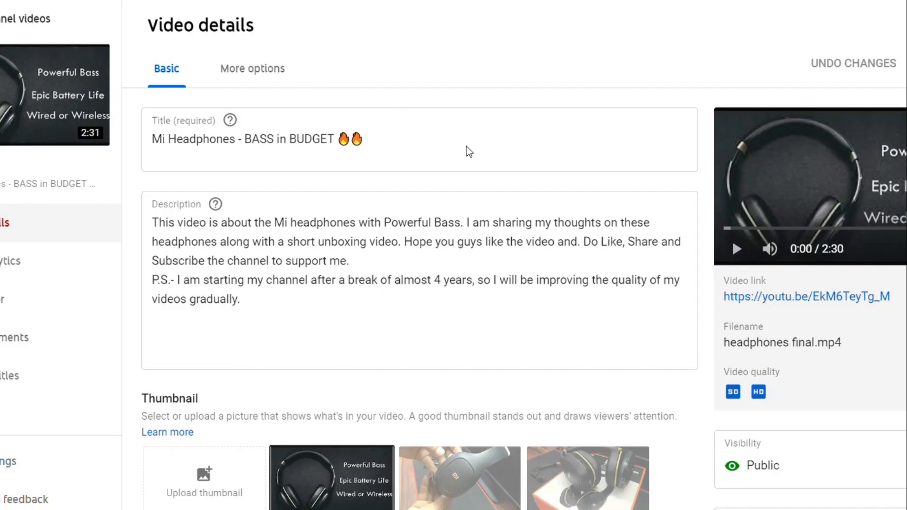
mouse_move(373, 380)
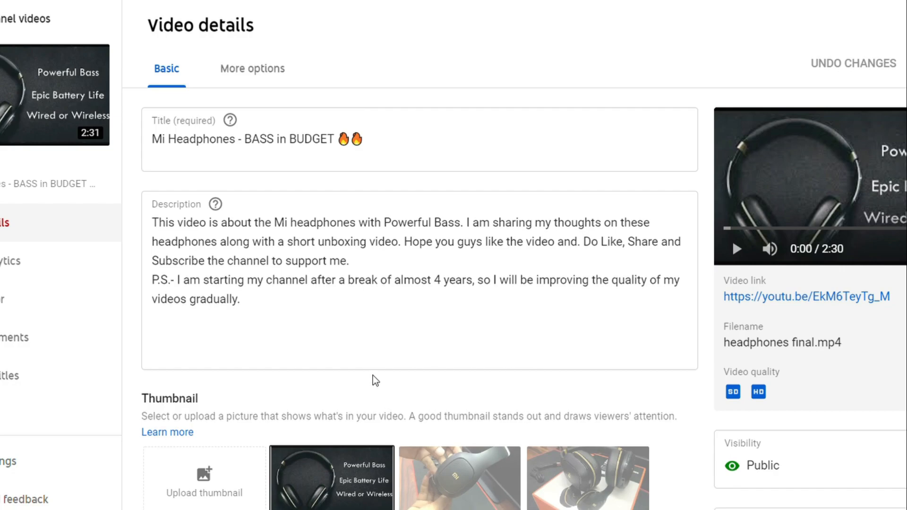
click(395, 323)
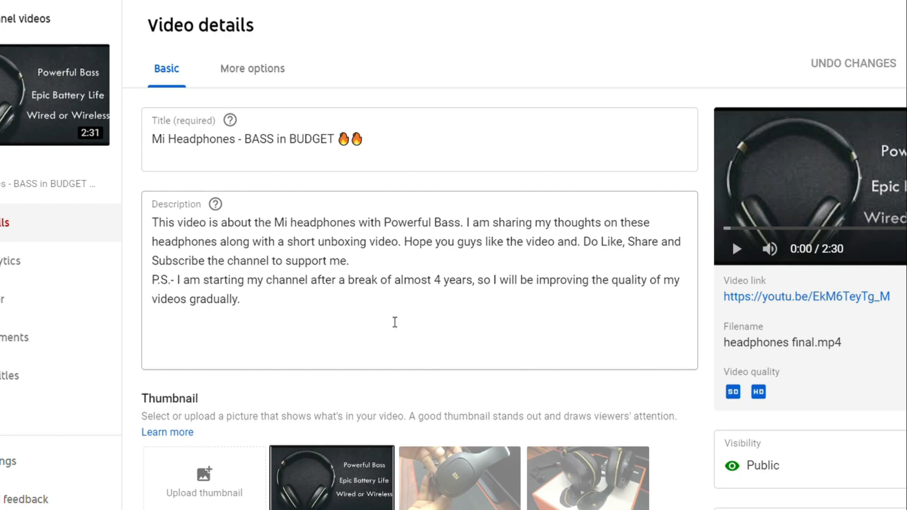
mouse_move(433, 347)
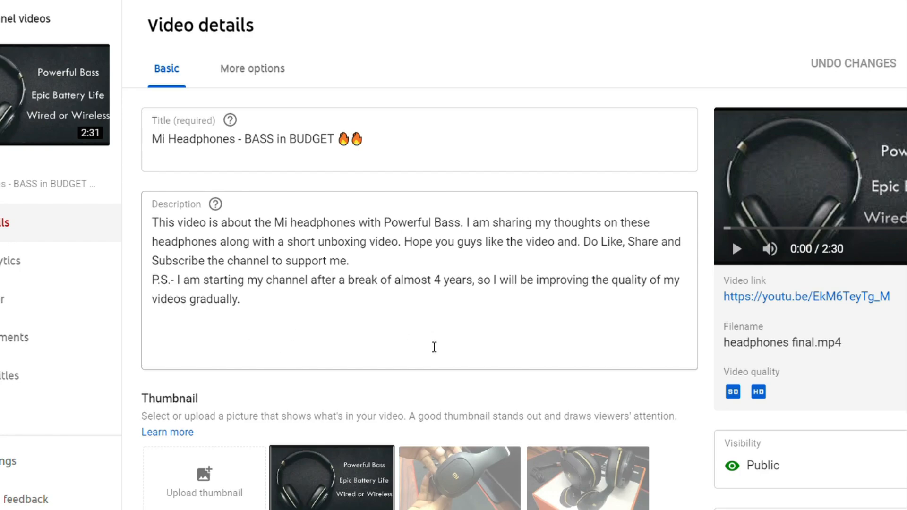
mouse_move(463, 342)
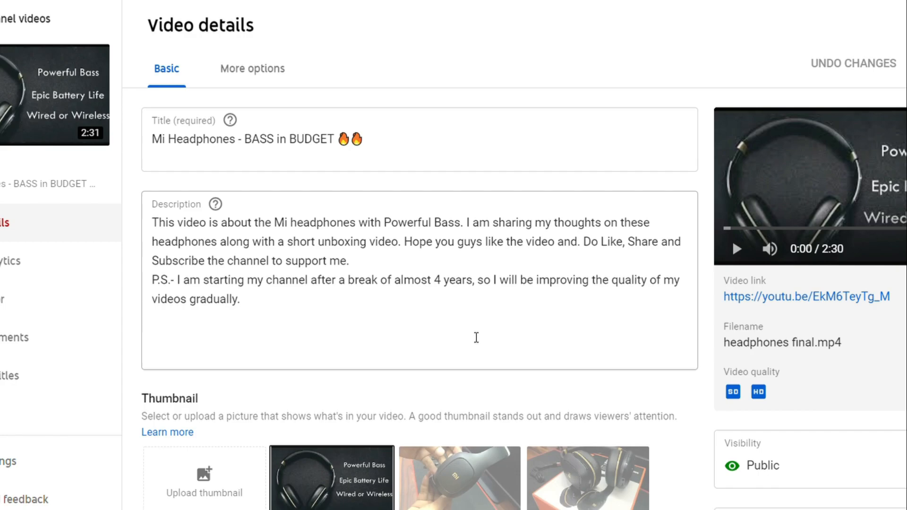
mouse_move(342, 164)
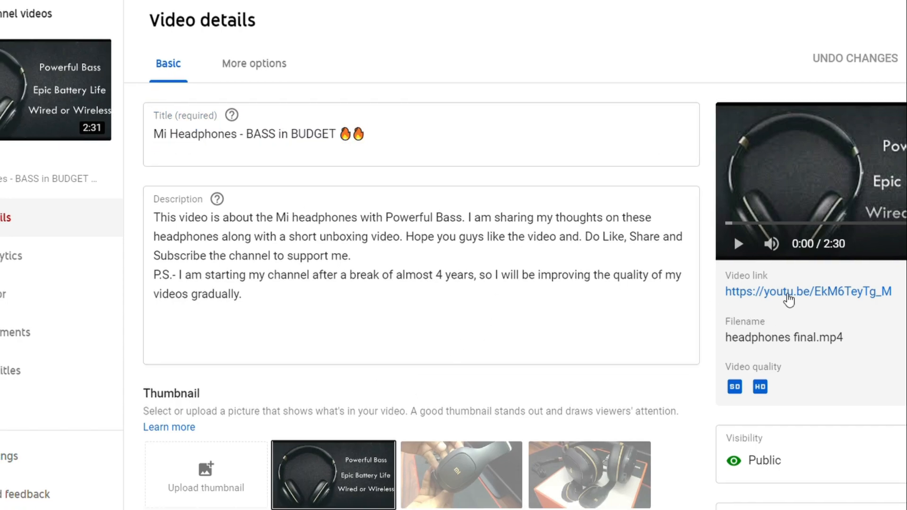
click(808, 291)
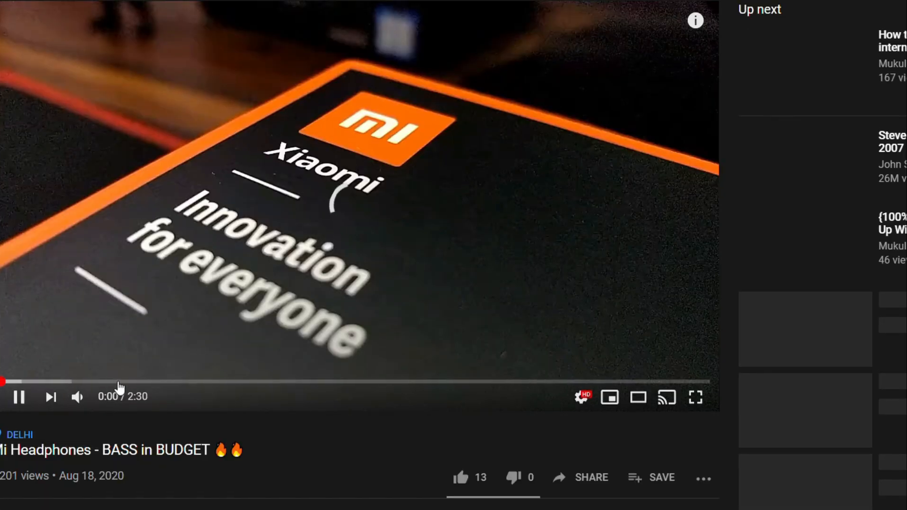
mouse_move(482, 380)
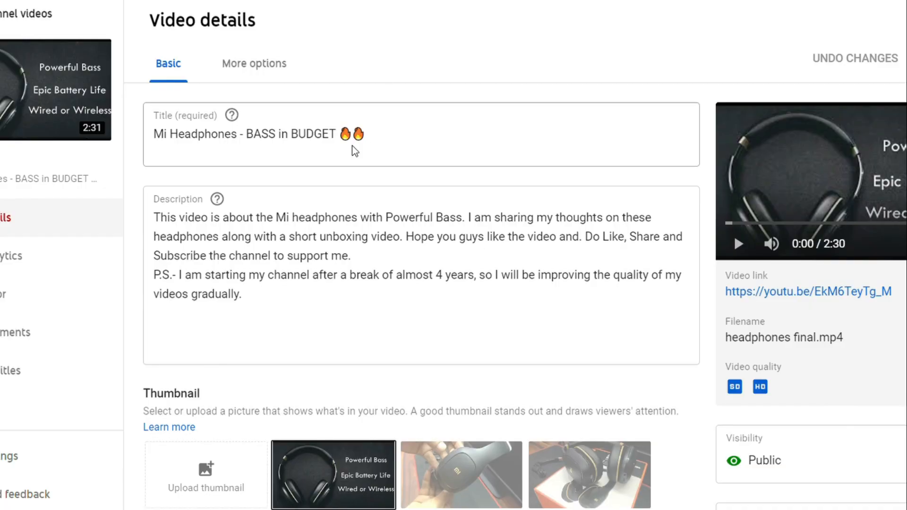
mouse_move(261, 357)
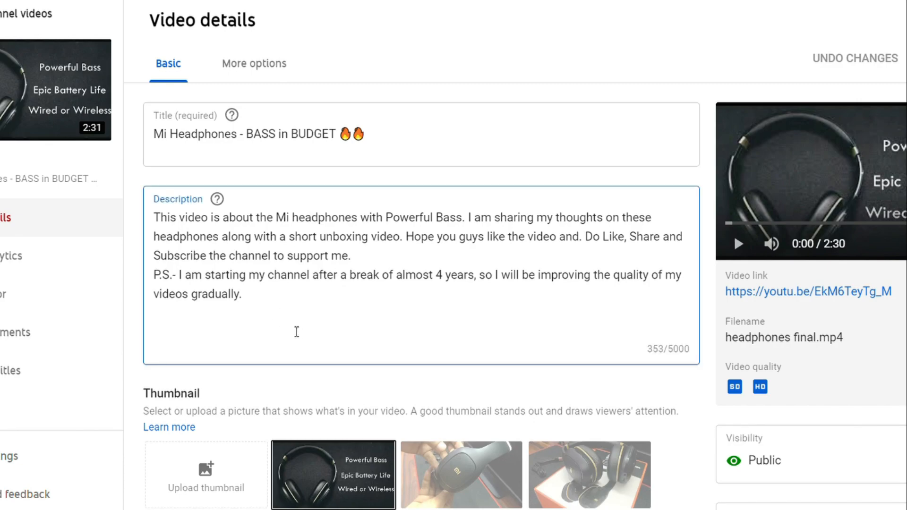
Add a 'Timecodes:' heading with the first chapter '0:00 - Mi SuperBass Headphones Review - Intro'
text(Timecod)
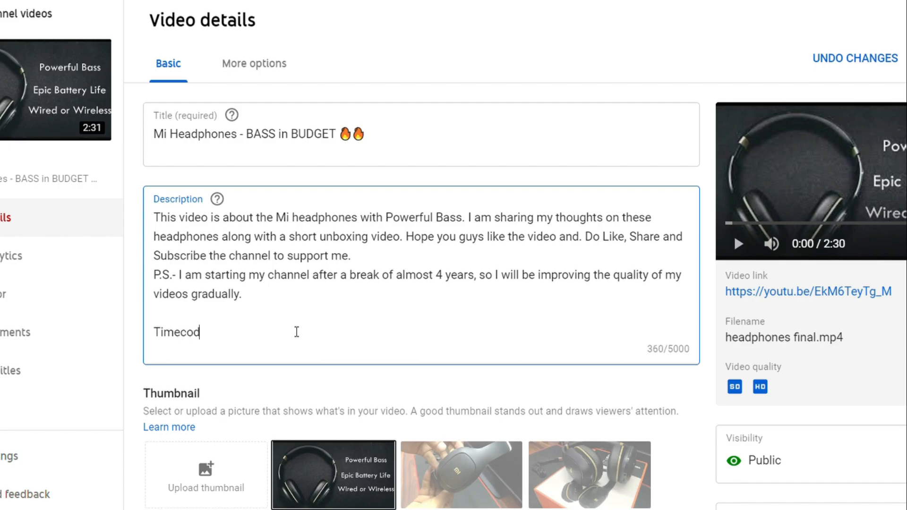
text(es:)
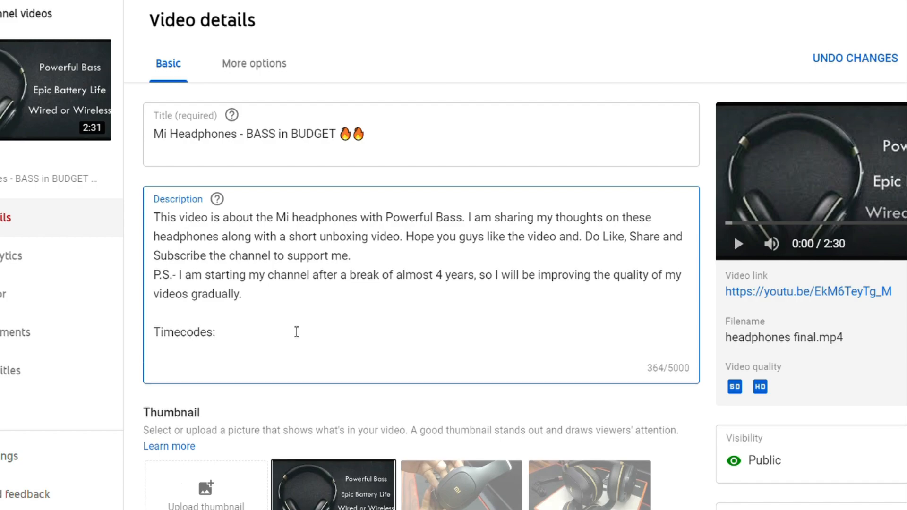
text(0:00 - Mi SuperBass Headphones Review - Intro)
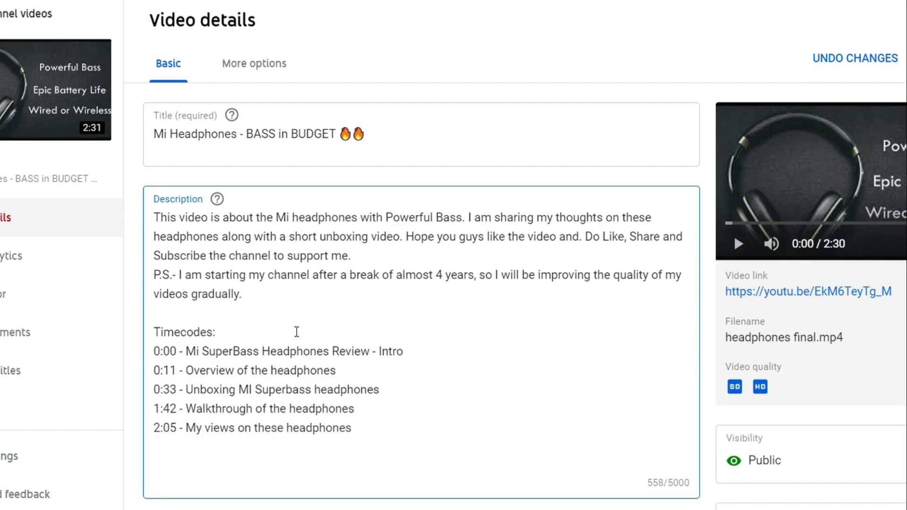
double_click(163, 351)
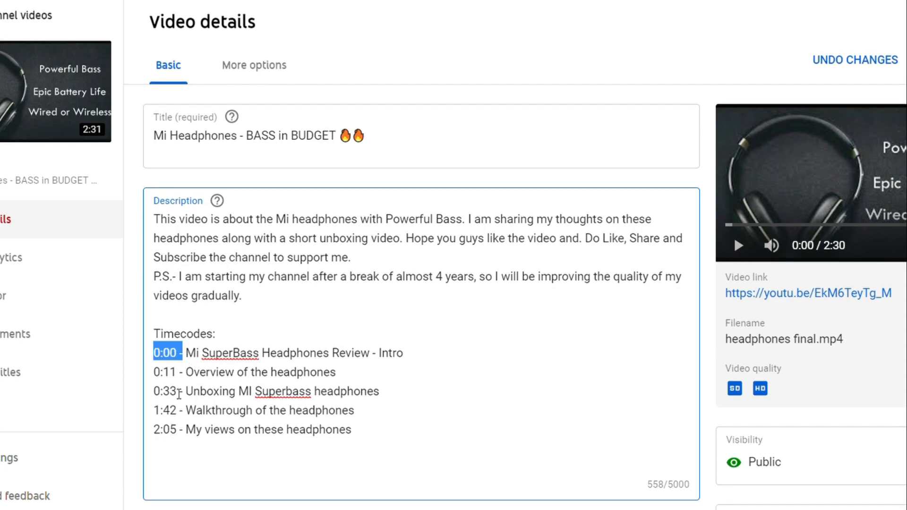
mouse_move(201, 392)
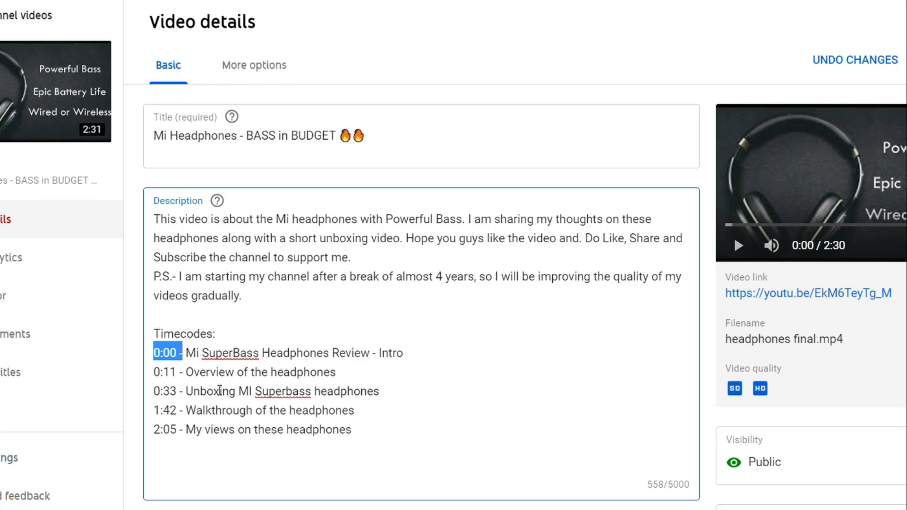
mouse_move(296, 403)
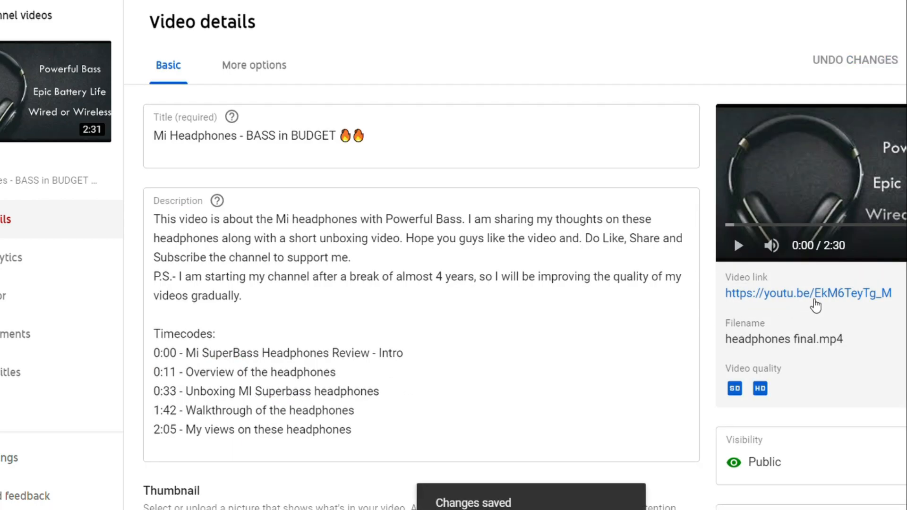
Check the saved chapters on the YouTube player, then return to the details page
click(808, 293)
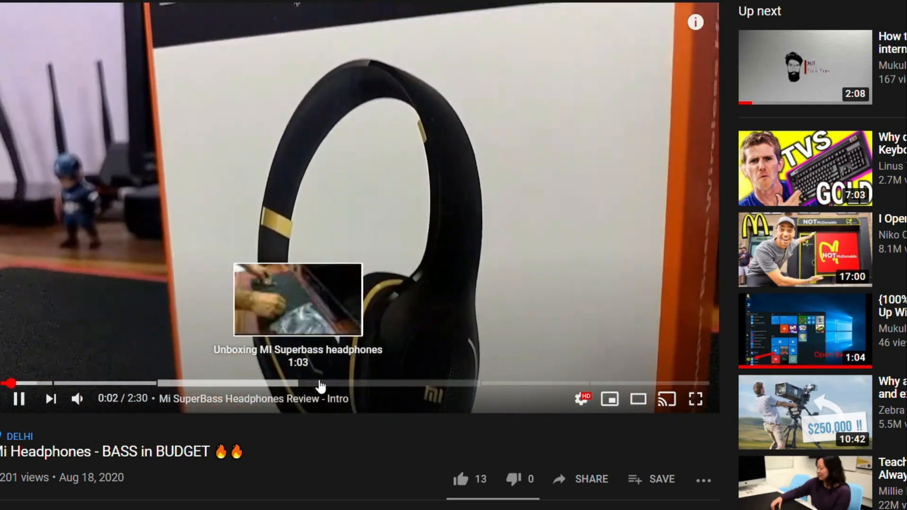
scroll(down, 3)
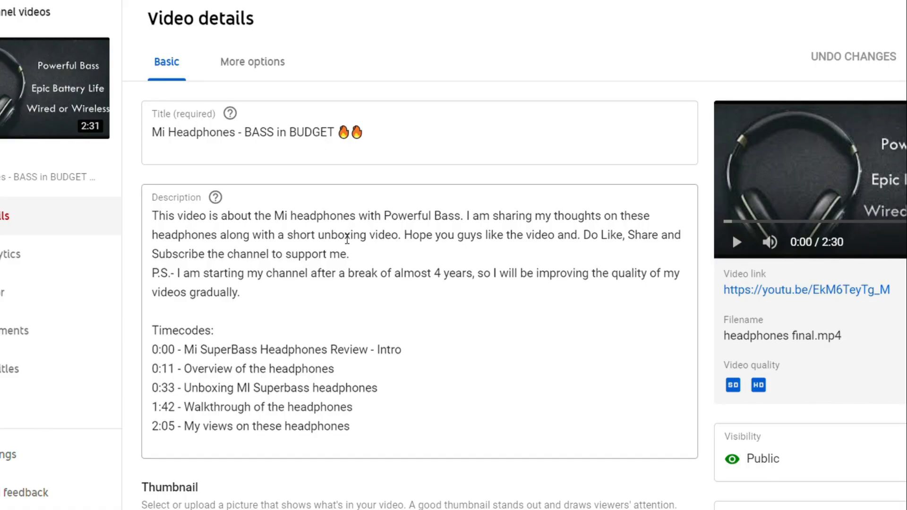
mouse_move(322, 226)
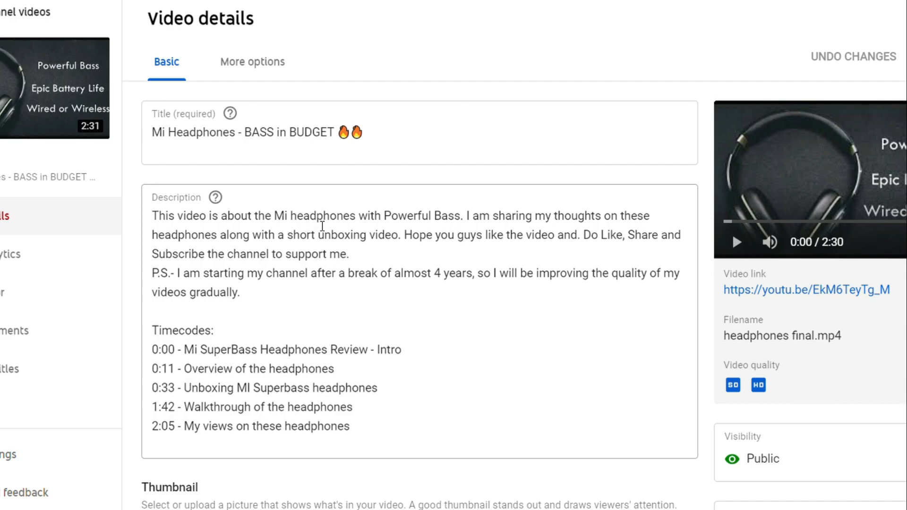
mouse_move(366, 240)
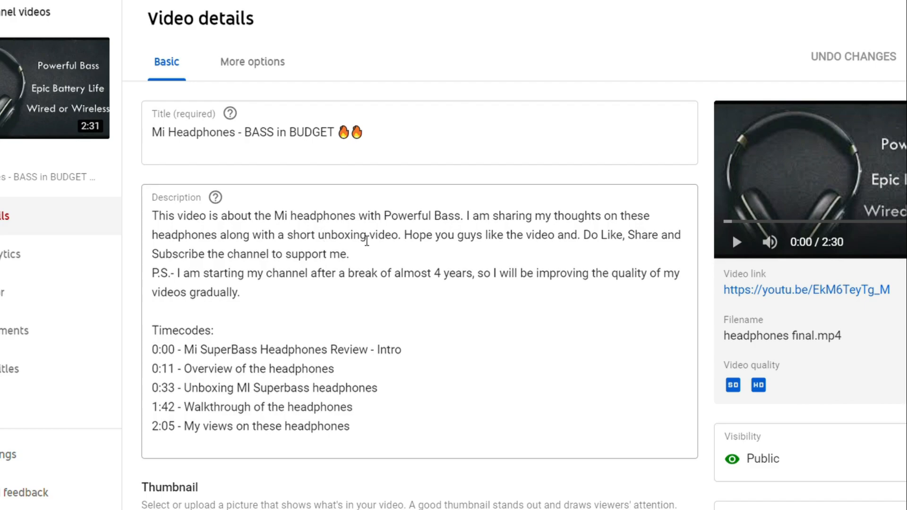